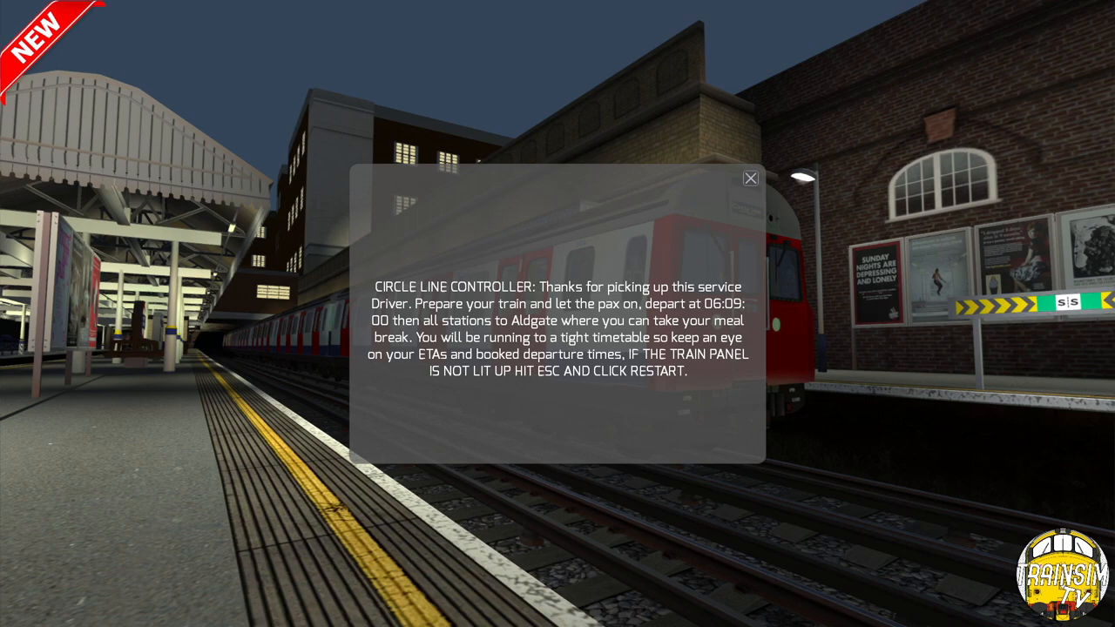
pyautogui.click(750, 177)
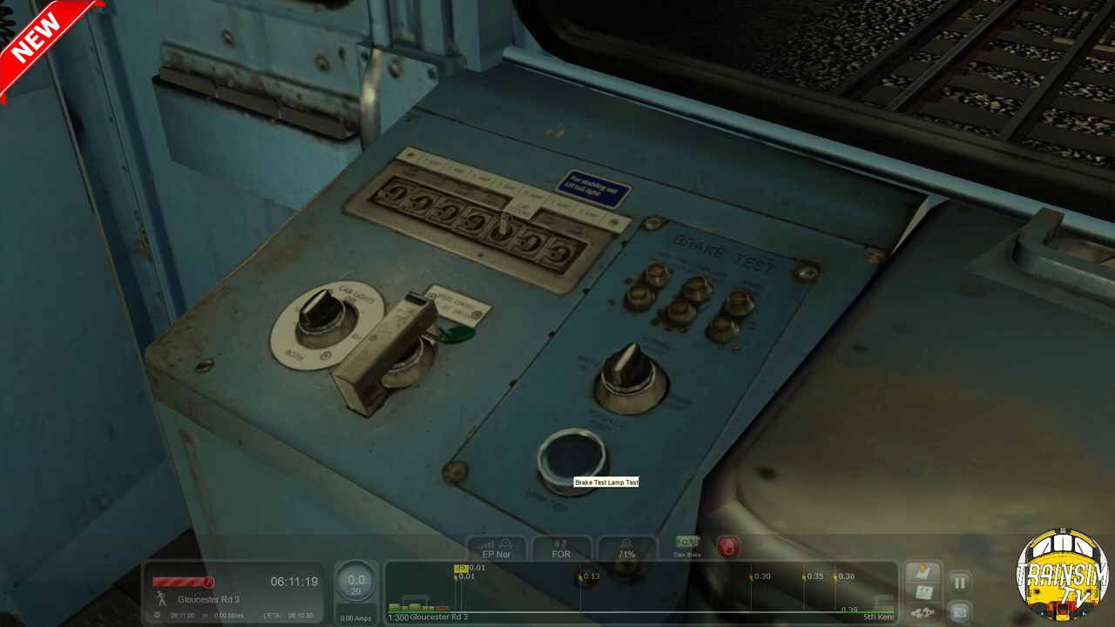
# Press the Lamp Test button to confirm the brake test lamps light up.
pyautogui.click(559, 457)
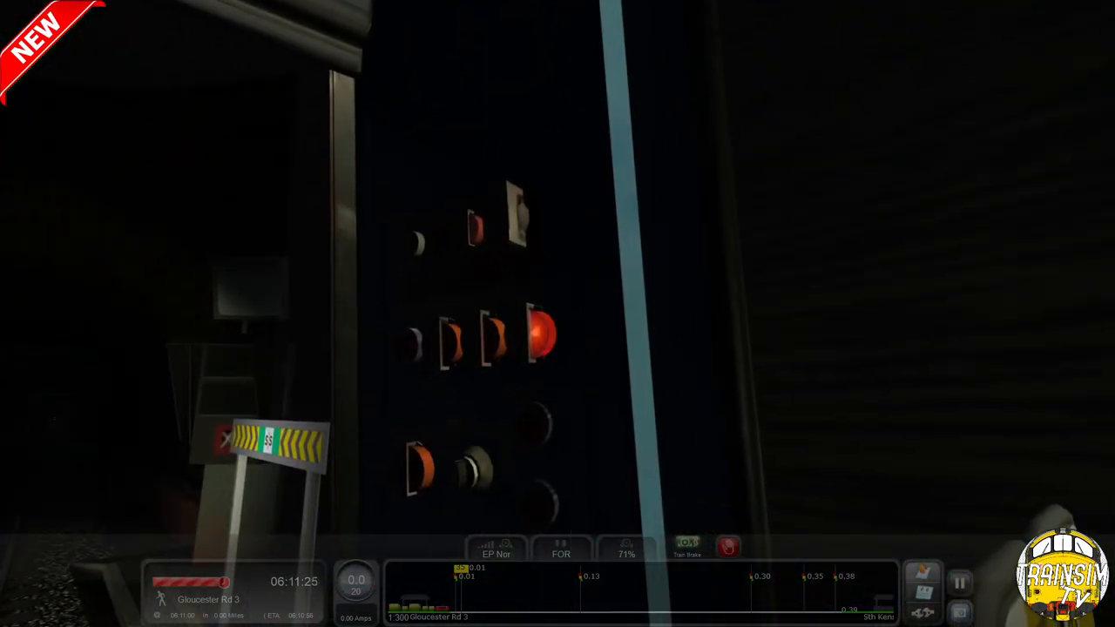
pyautogui.moveTo(471, 470)
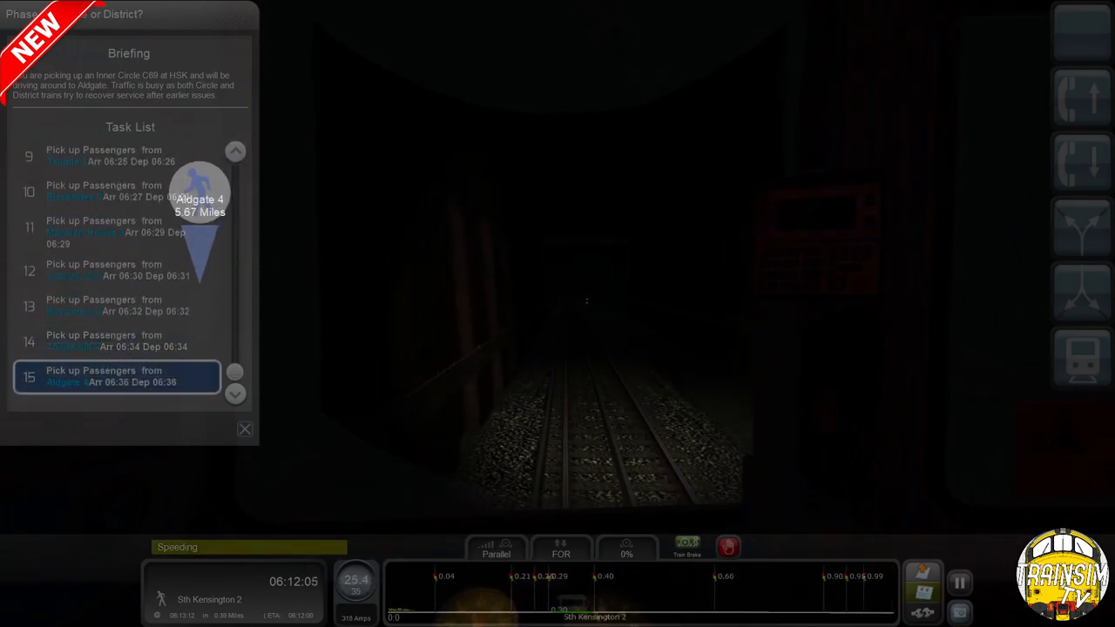
# Show the scenario briefing and stop list ending at Aldgate 4.
pyautogui.click(244, 428)
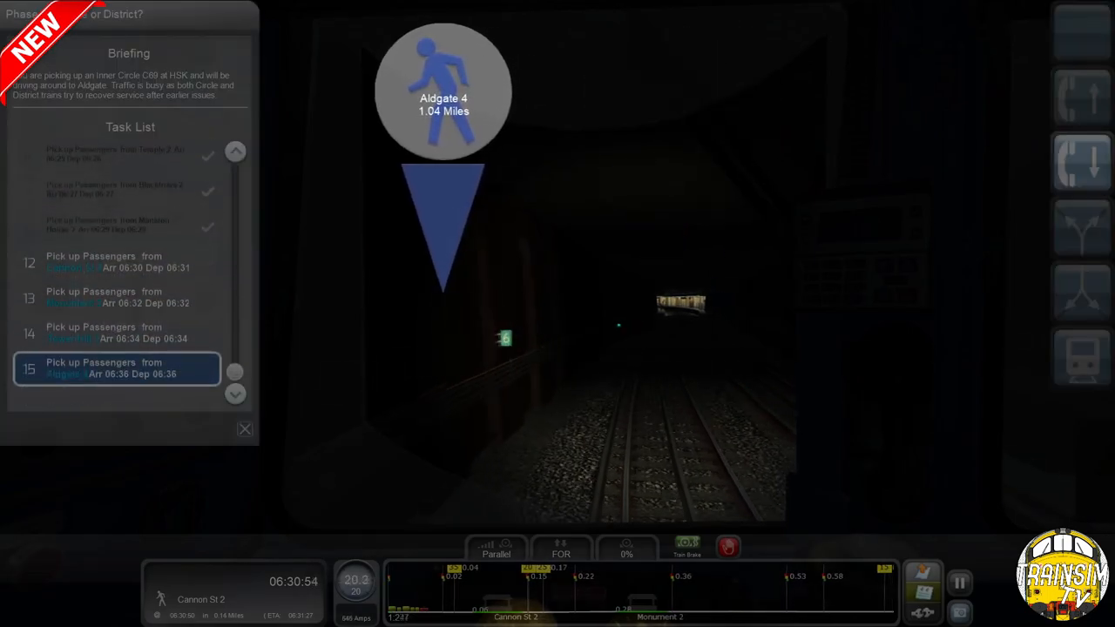
# Close the task list and drive the C69 through the tunnel to Aldgate.
pyautogui.click(245, 429)
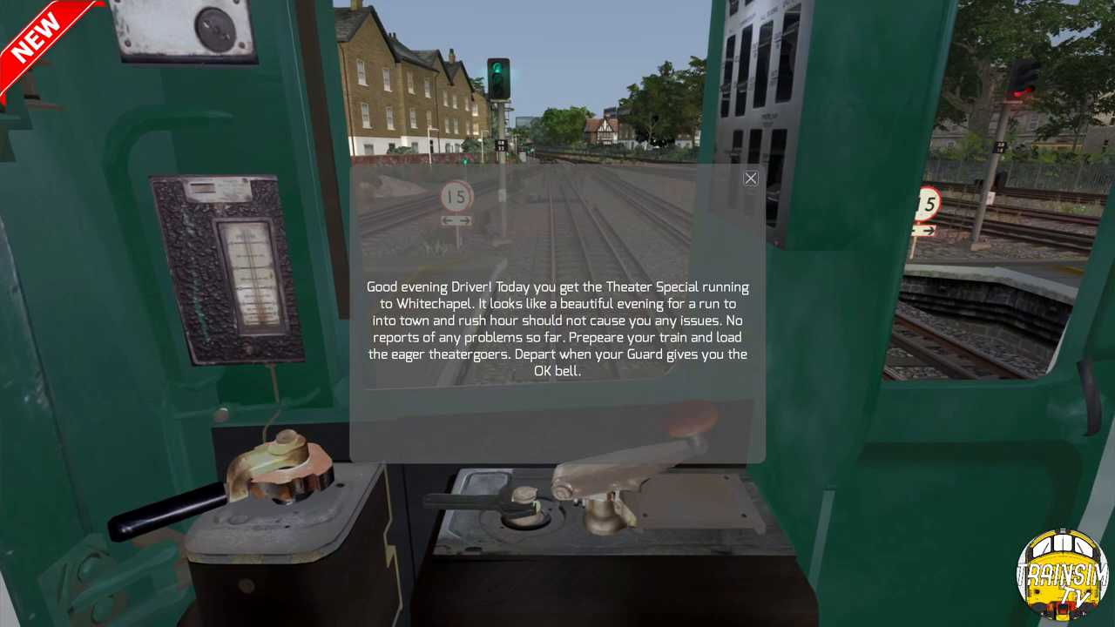
pyautogui.click(750, 178)
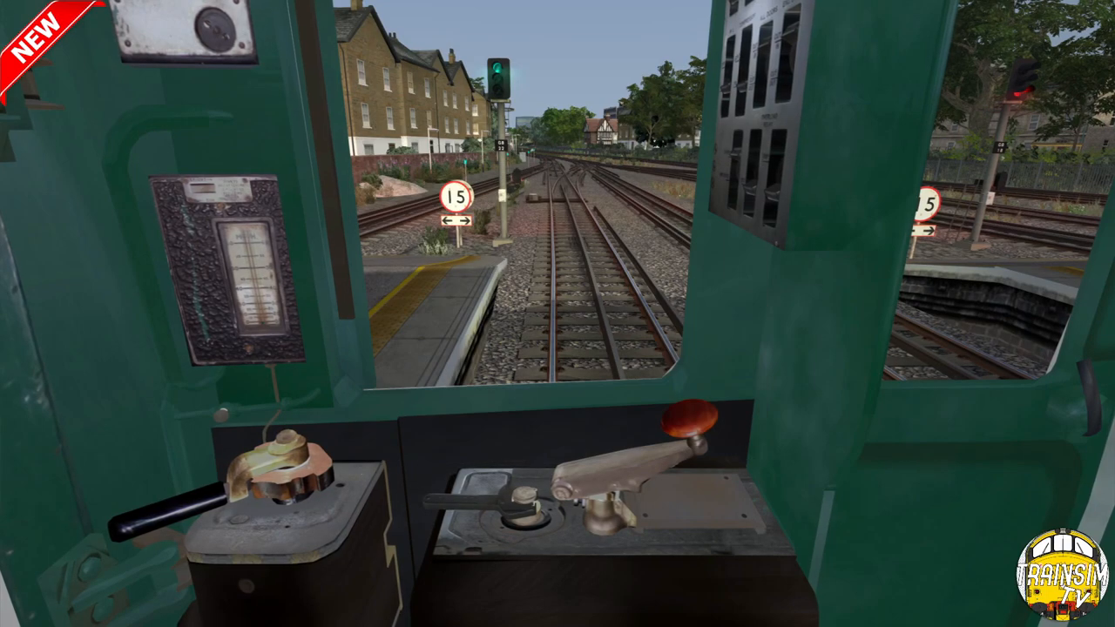